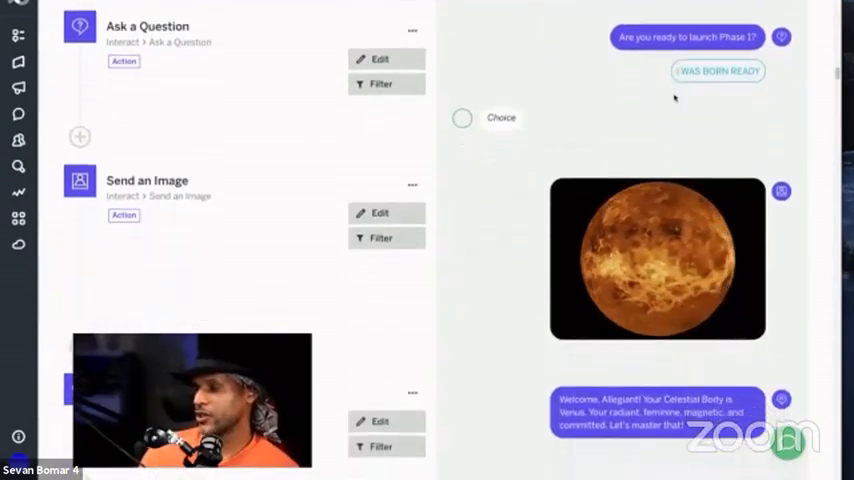
pyautogui.scroll(-3)
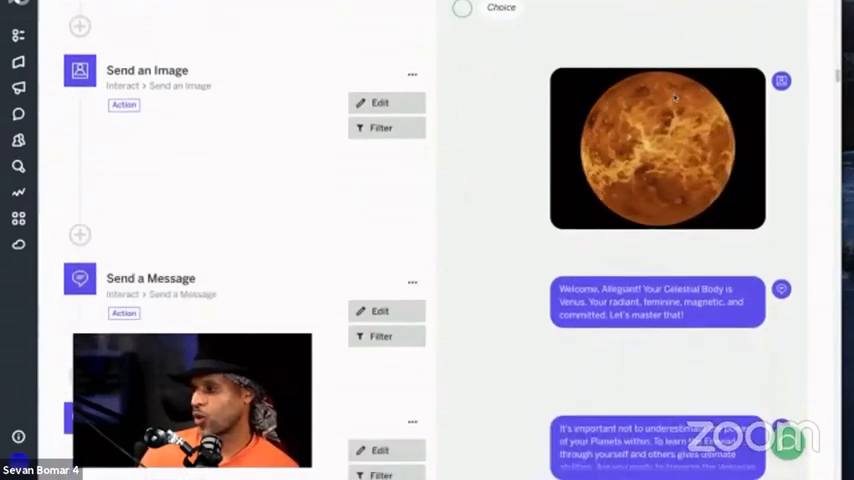
pyautogui.scroll(-3)
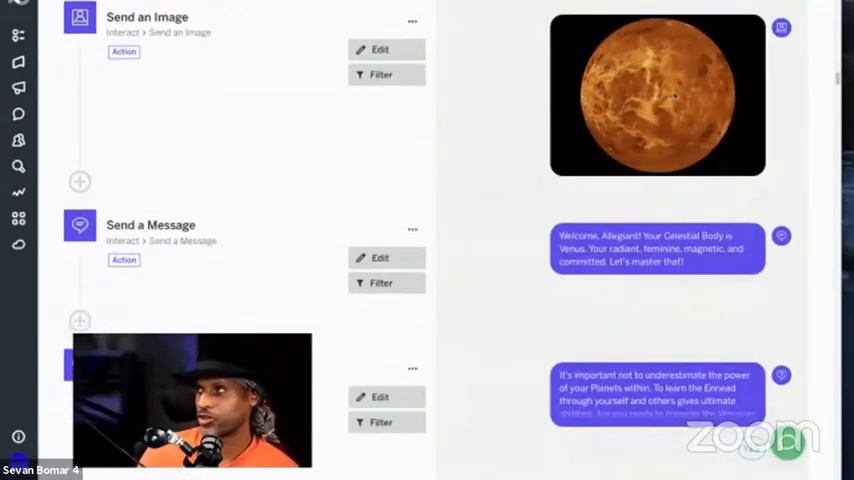
pyautogui.scroll(-3)
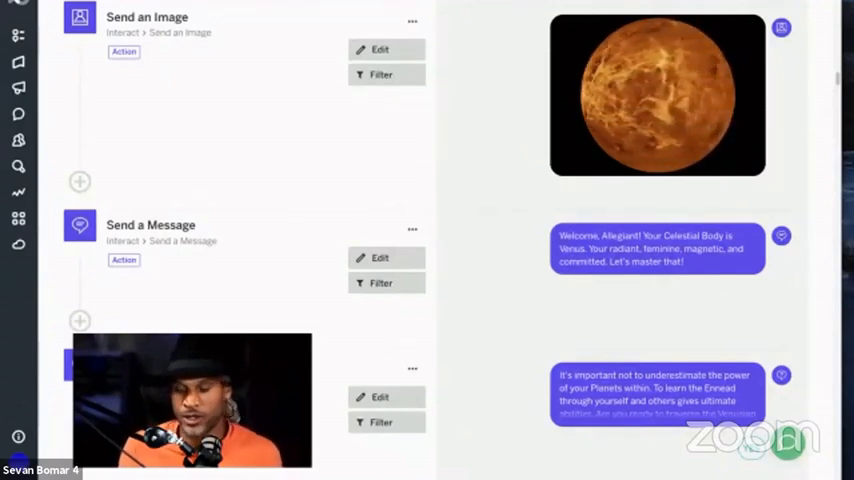
pyautogui.scroll(-3)
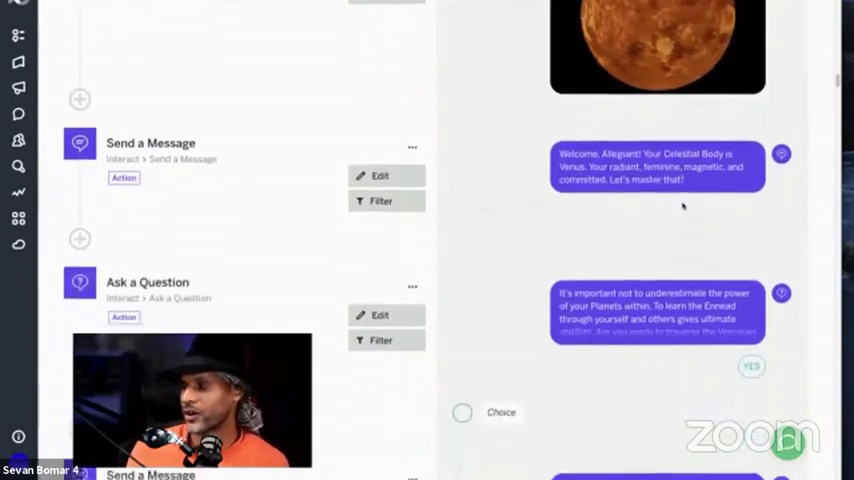
pyautogui.scroll(-3)
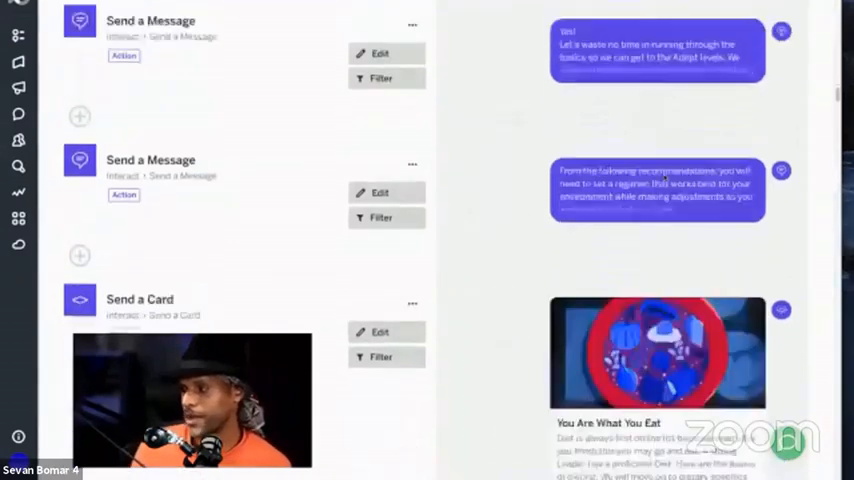
pyautogui.scroll(-3)
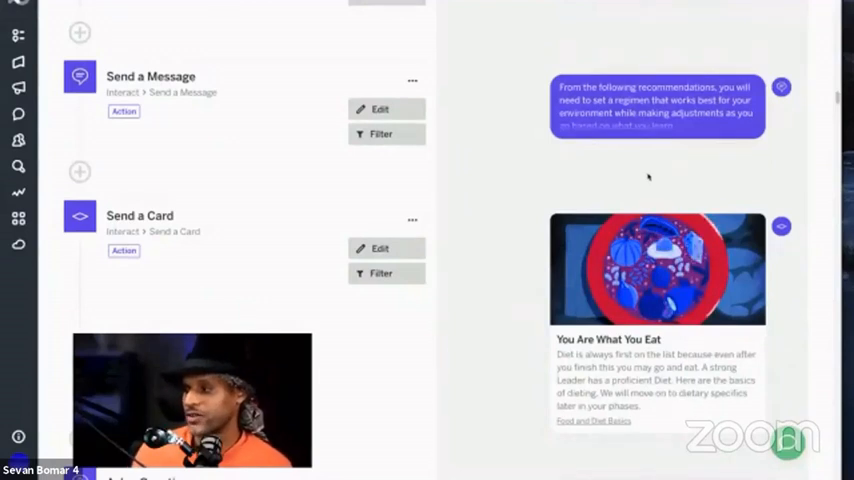
pyautogui.scroll(-3)
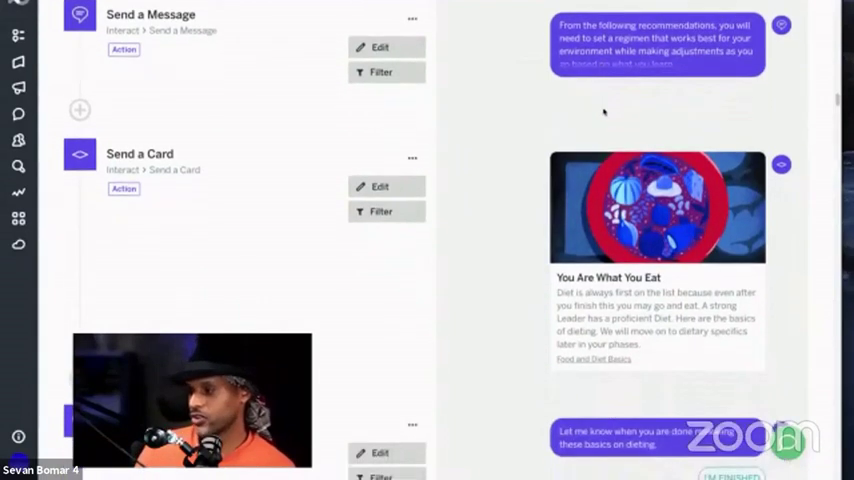
pyautogui.scroll(-3)
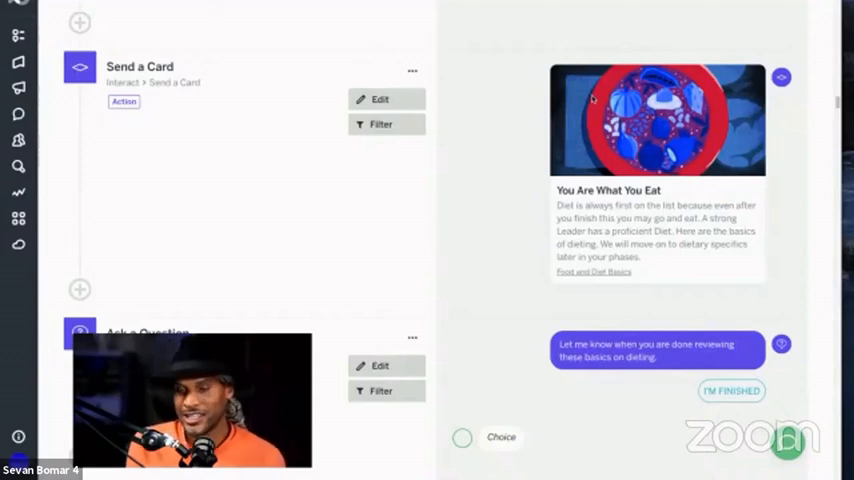
pyautogui.scroll(-3)
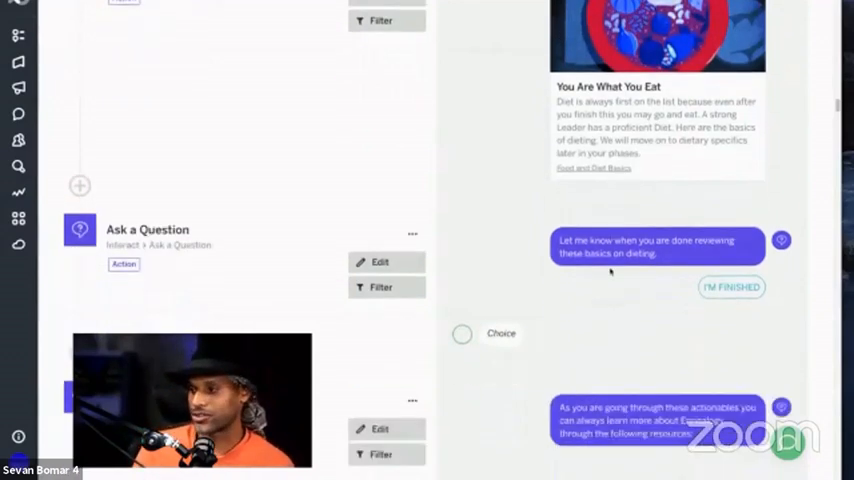
pyautogui.scroll(-3)
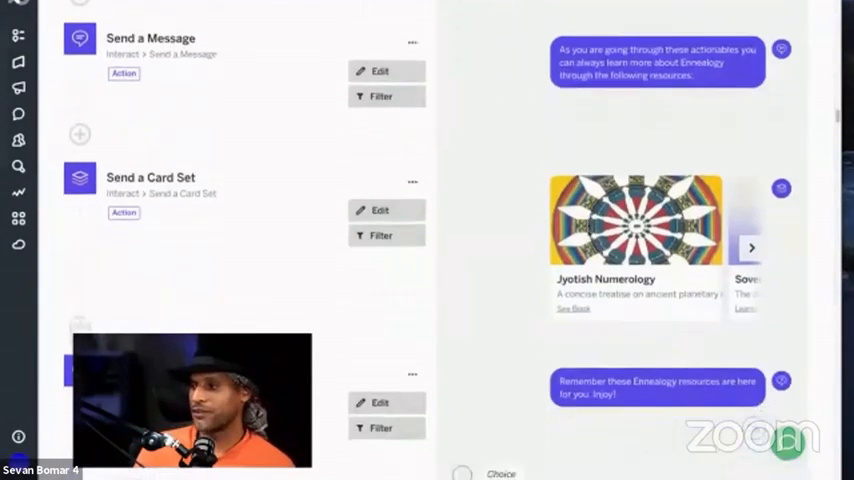
pyautogui.scroll(-3)
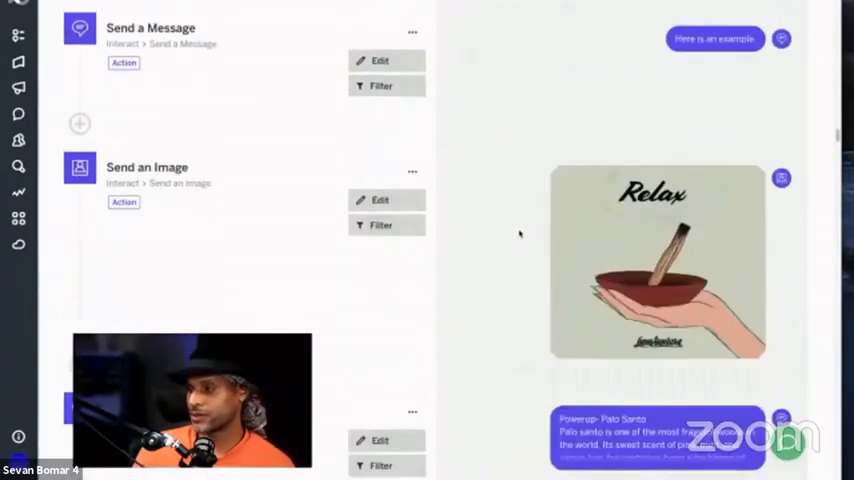
pyautogui.scroll(-3)
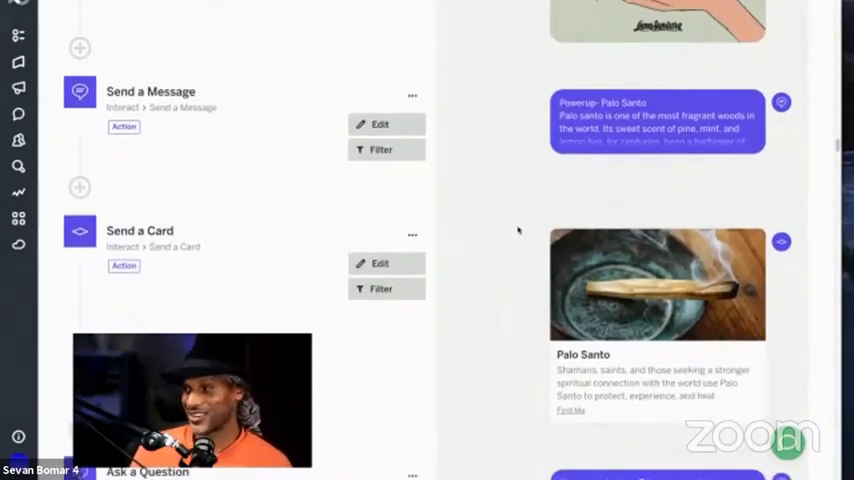
pyautogui.scroll(-3)
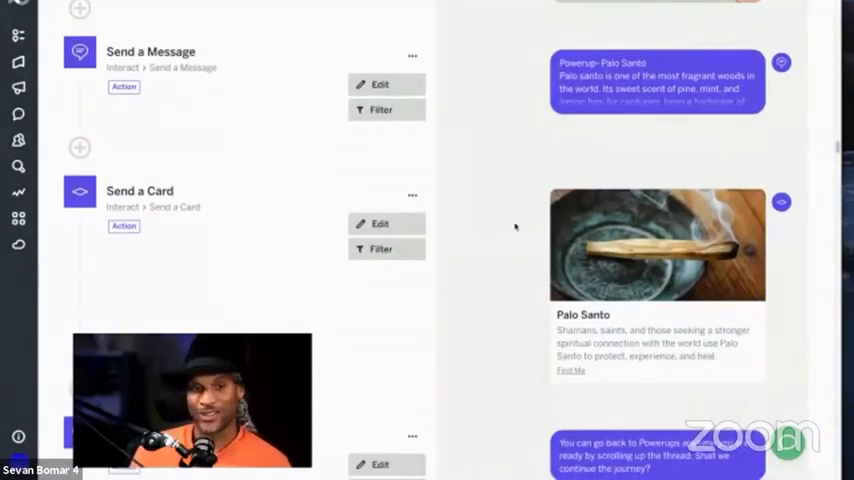
pyautogui.scroll(-3)
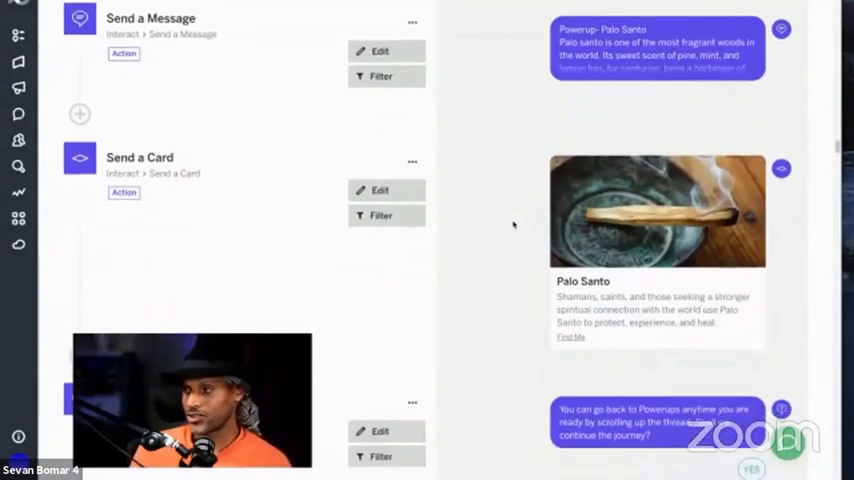
pyautogui.scroll(-3)
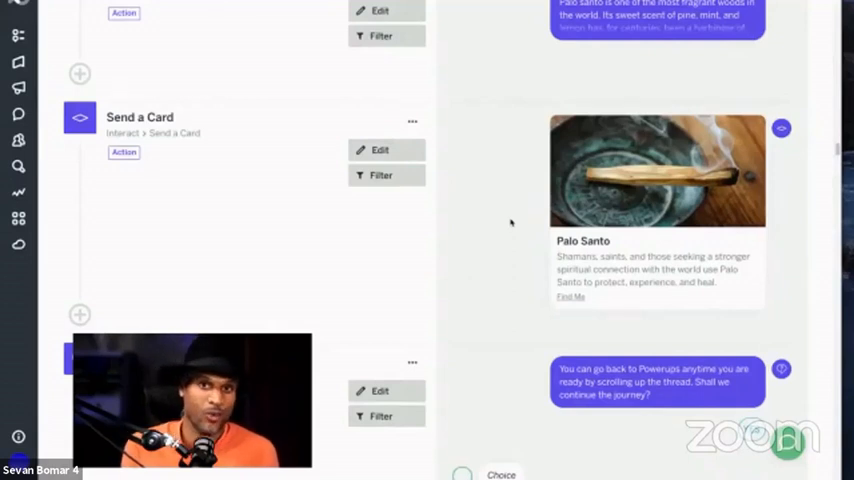
pyautogui.scroll(-3)
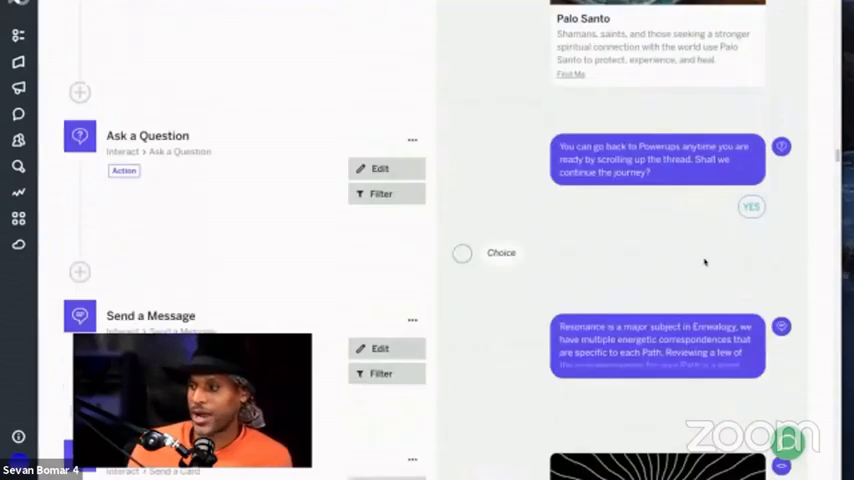
pyautogui.scroll(-3)
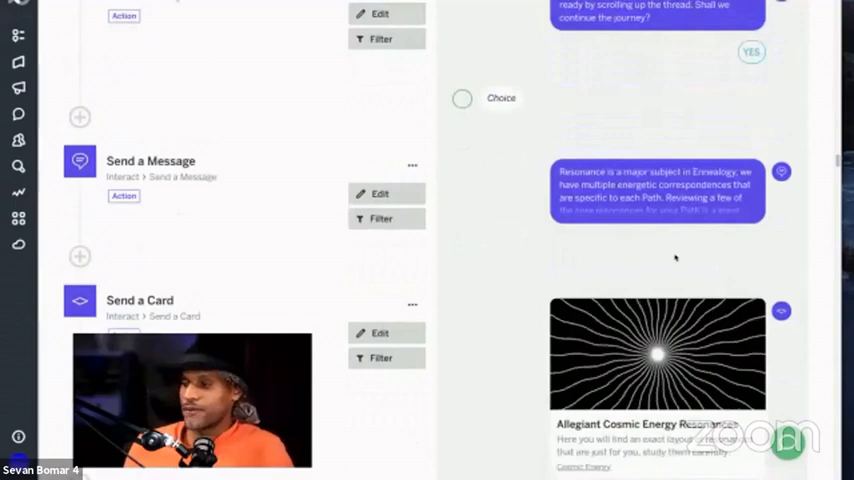
pyautogui.scroll(-3)
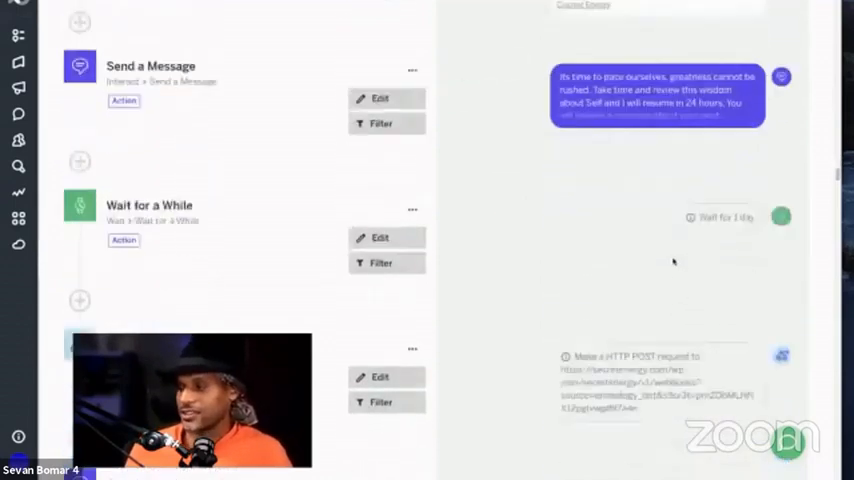
pyautogui.scroll(-3)
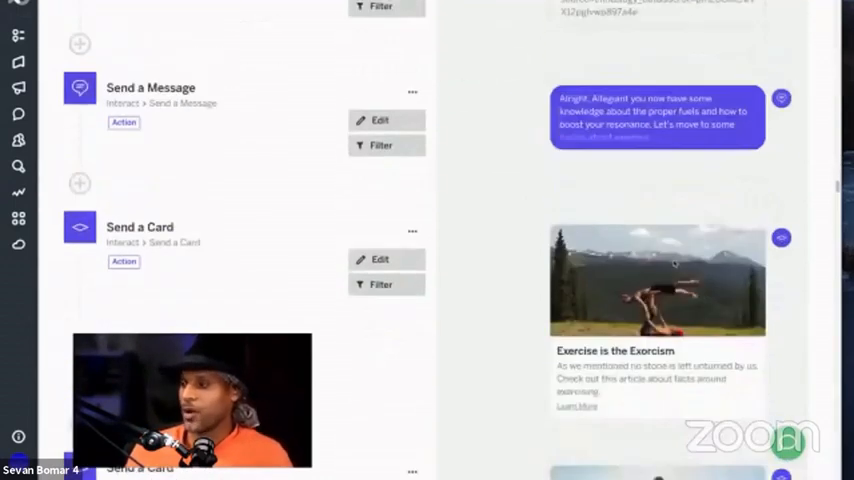
pyautogui.scroll(-3)
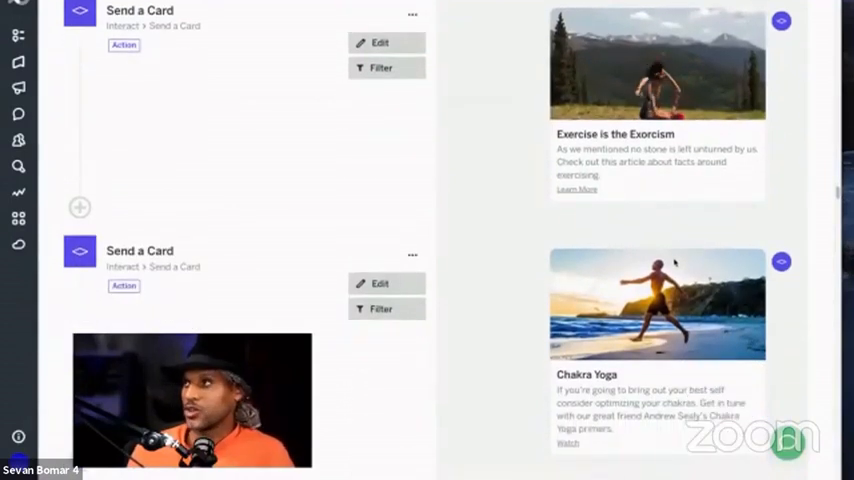
pyautogui.scroll(-3)
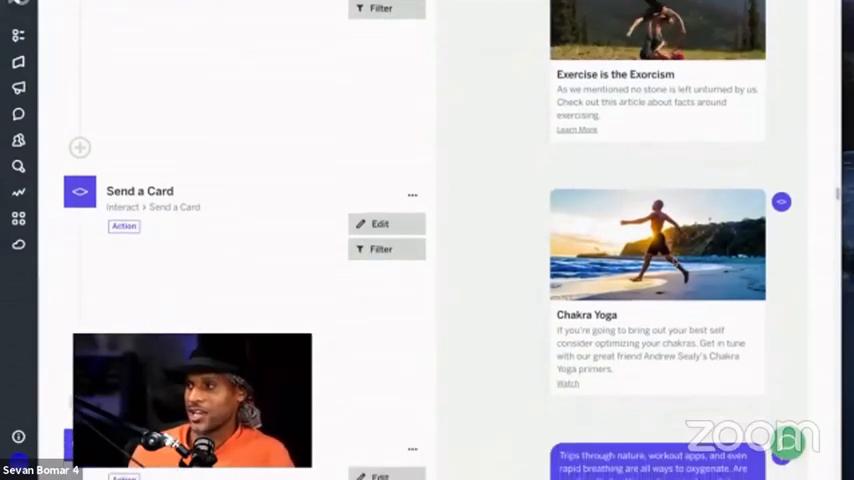
pyautogui.scroll(-3)
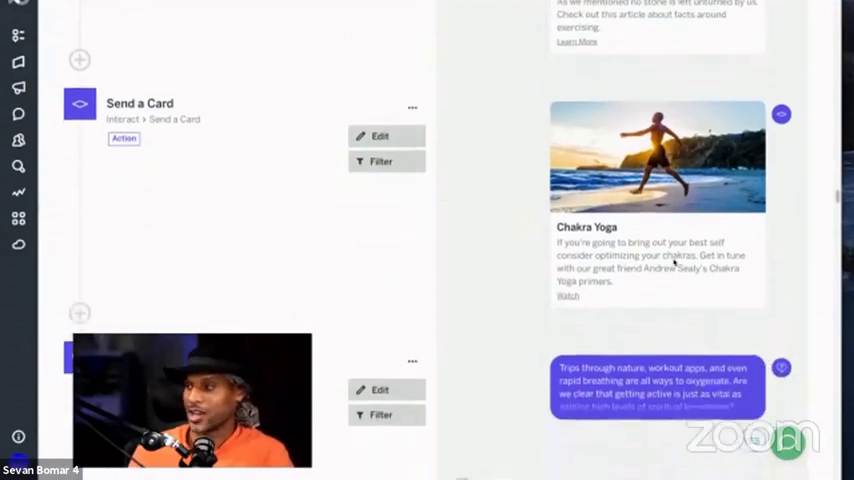
pyautogui.scroll(-3)
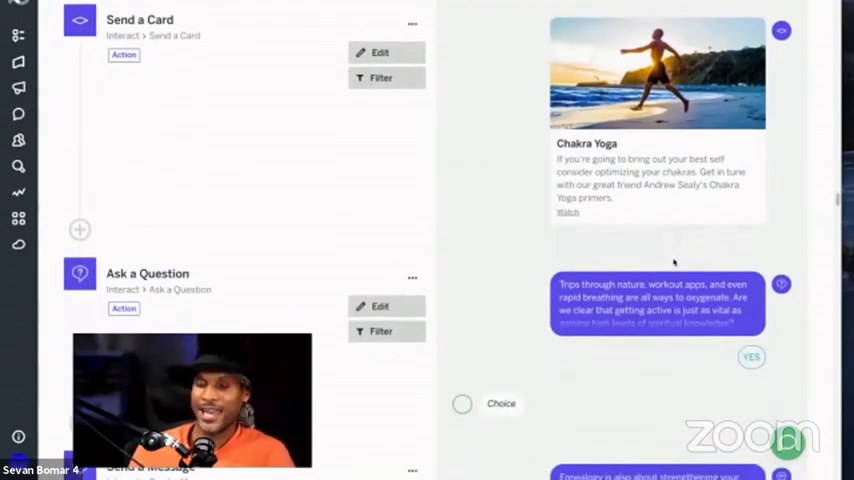
pyautogui.scroll(-3)
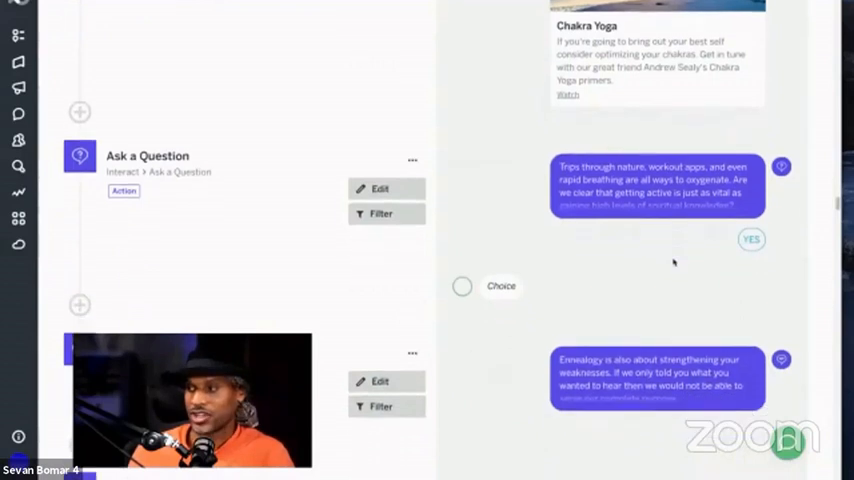
pyautogui.scroll(-3)
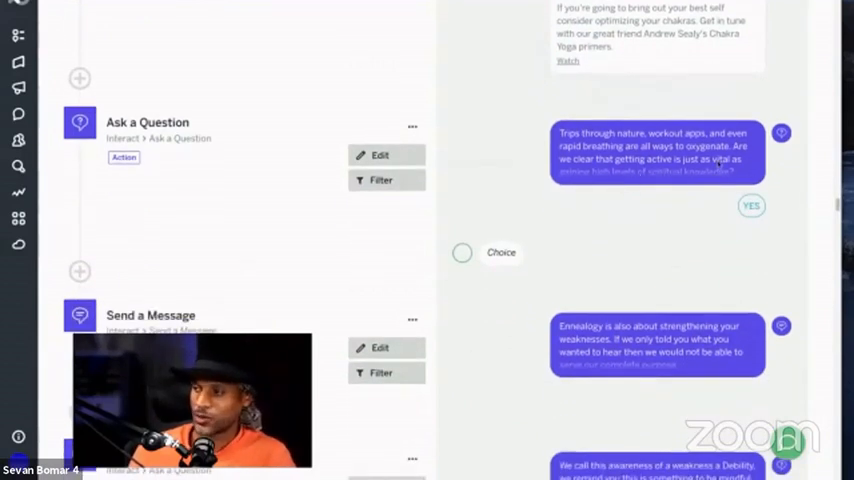
pyautogui.scroll(-3)
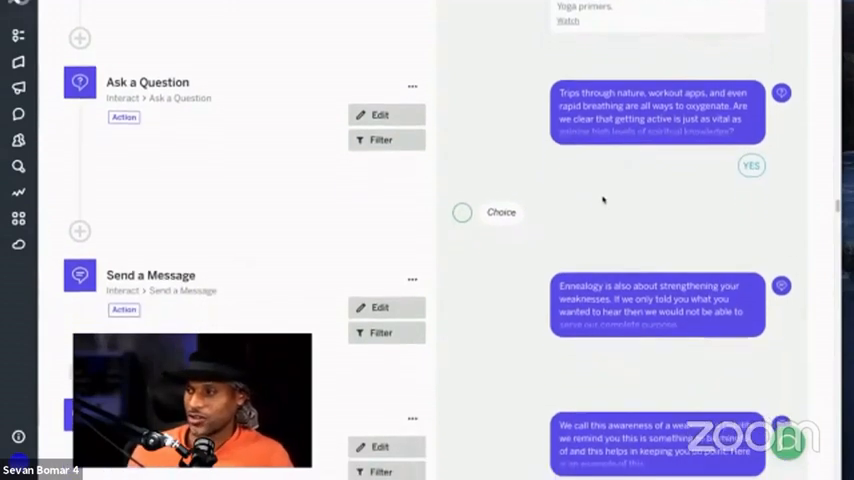
pyautogui.scroll(-3)
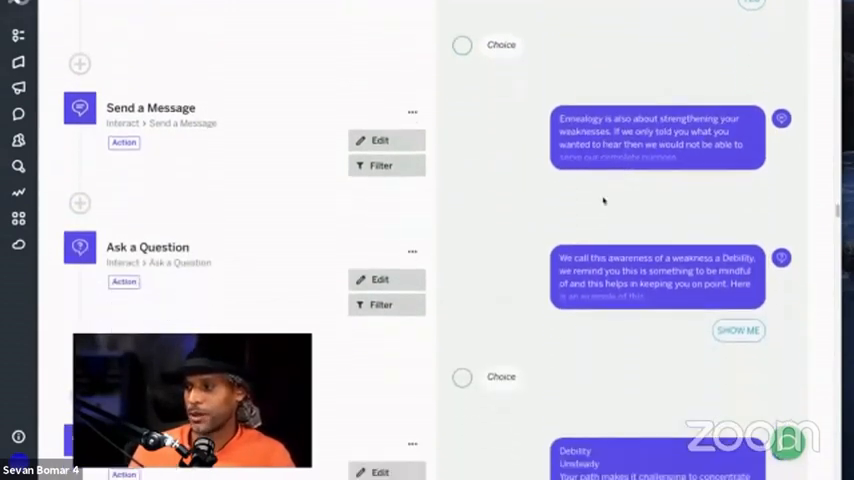
pyautogui.scroll(-3)
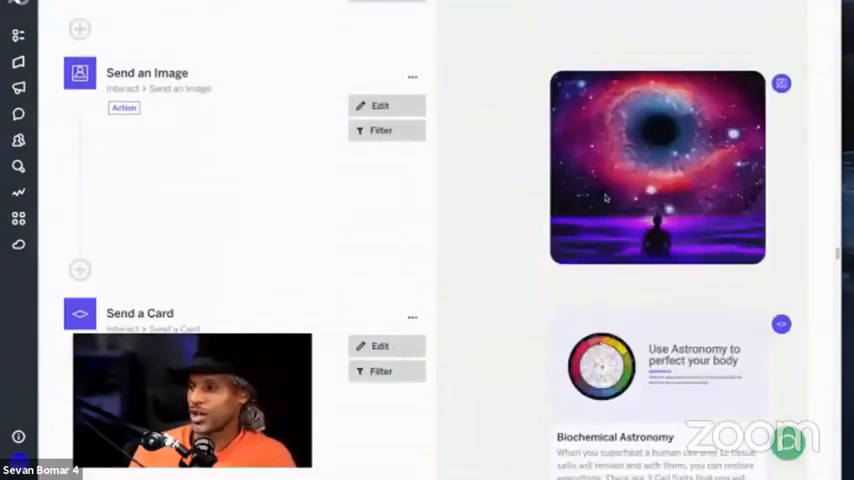
pyautogui.scroll(-3)
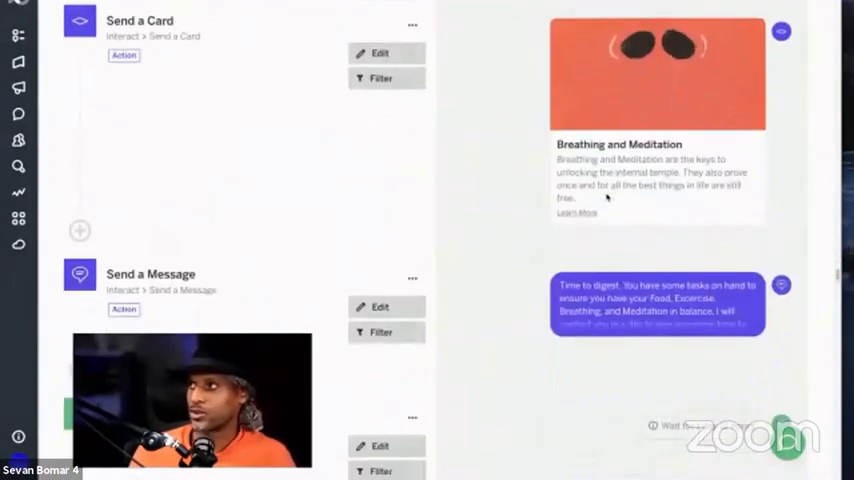
pyautogui.scroll(-3)
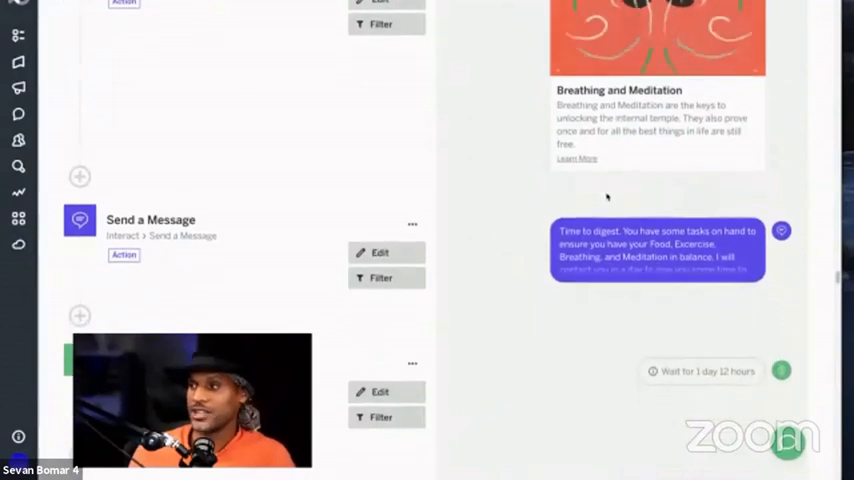
pyautogui.scroll(-3)
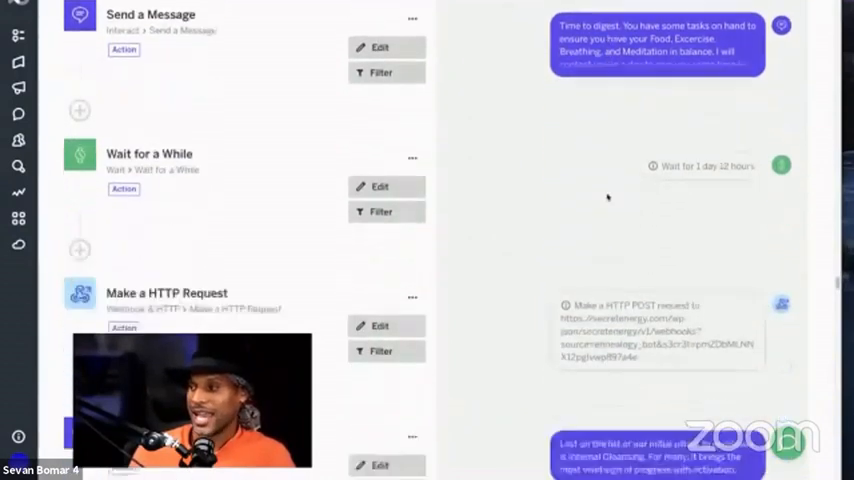
pyautogui.scroll(-3)
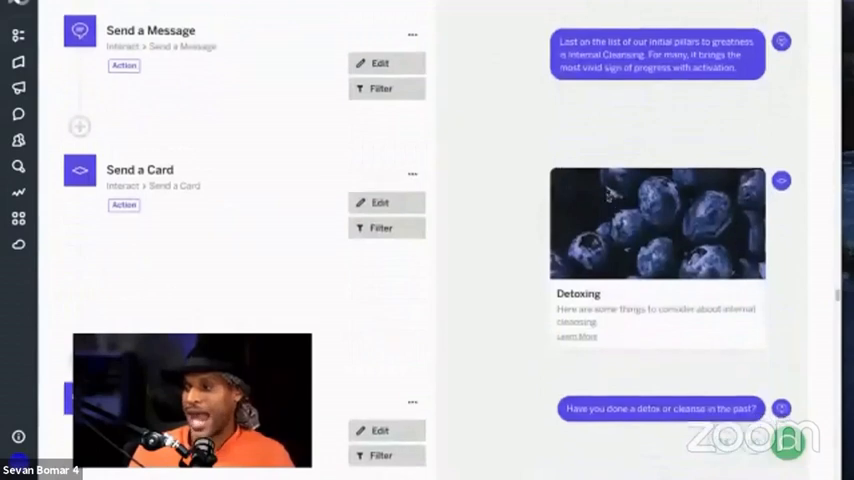
pyautogui.scroll(-3)
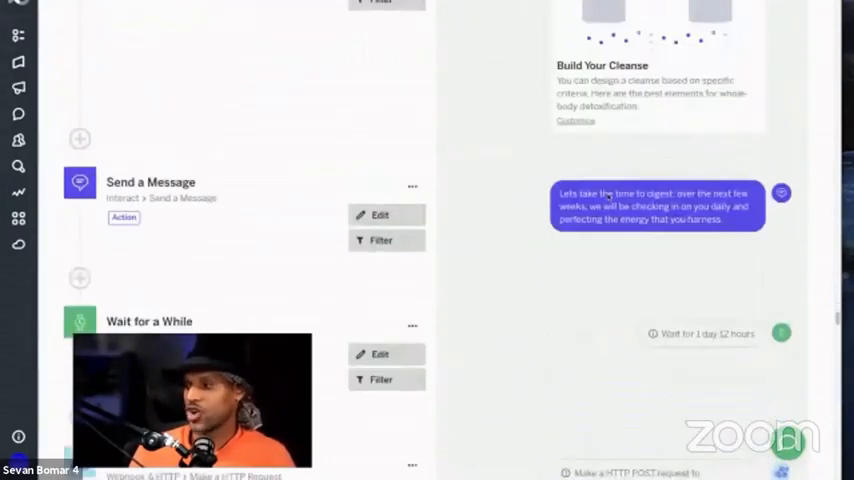
pyautogui.scroll(-3)
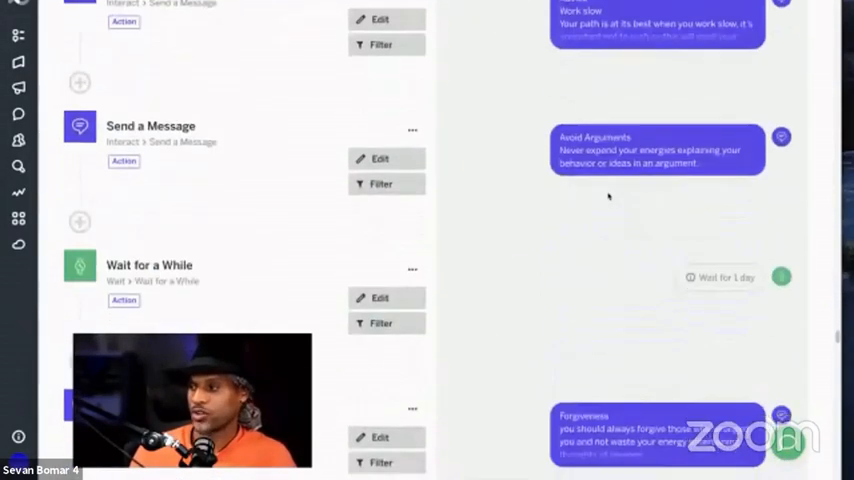
pyautogui.scroll(-3)
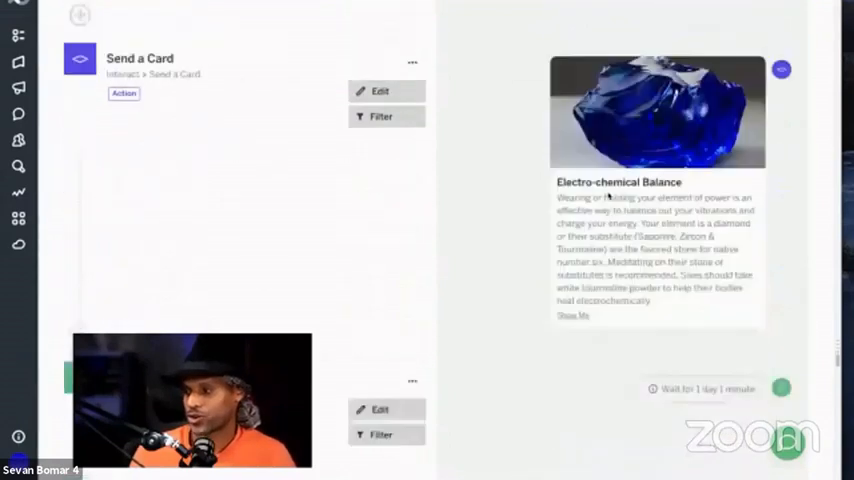
pyautogui.scroll(-3)
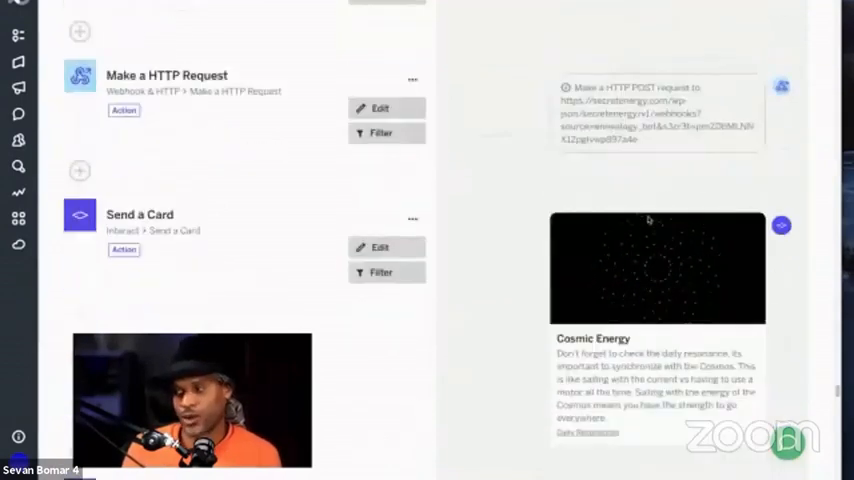
pyautogui.scroll(-3)
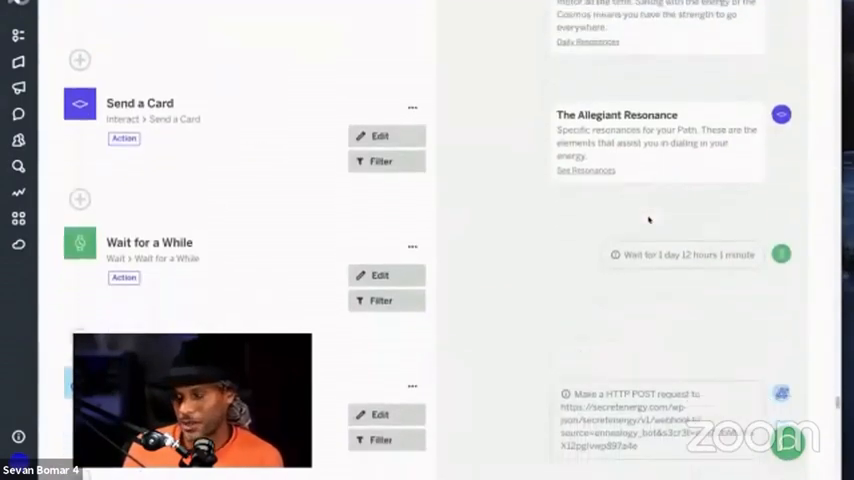
pyautogui.scroll(-3)
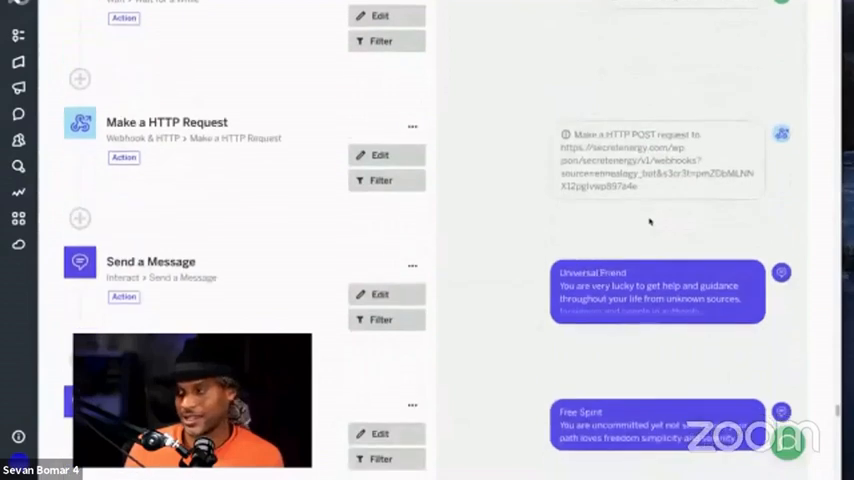
pyautogui.scroll(-3)
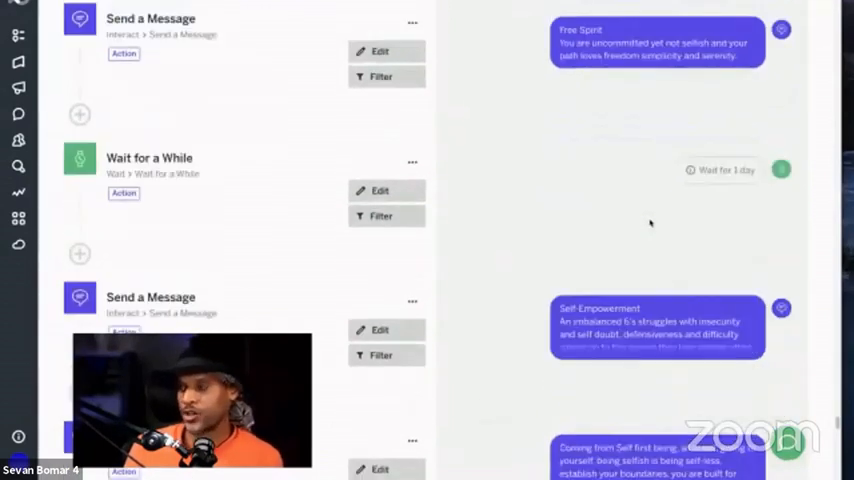
pyautogui.scroll(-3)
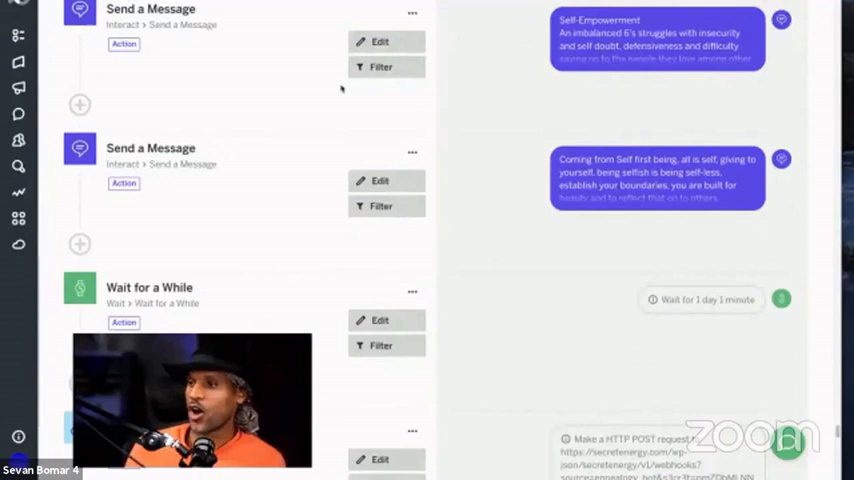
pyautogui.moveTo(678, 280)
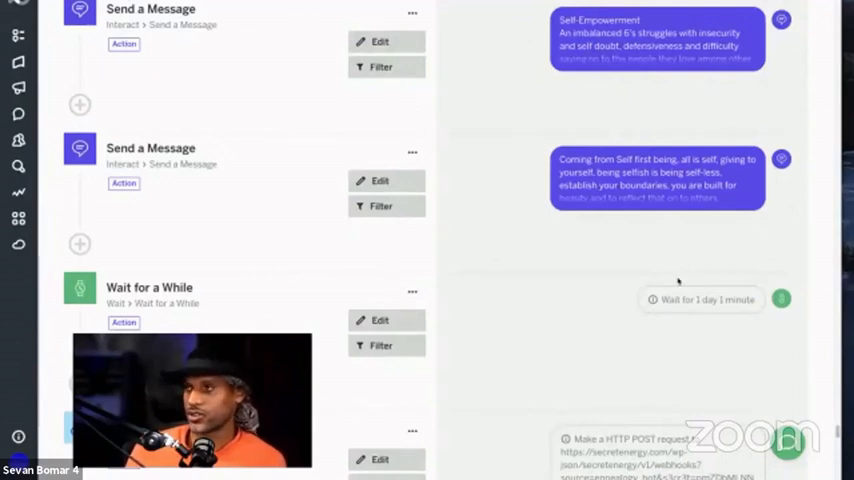